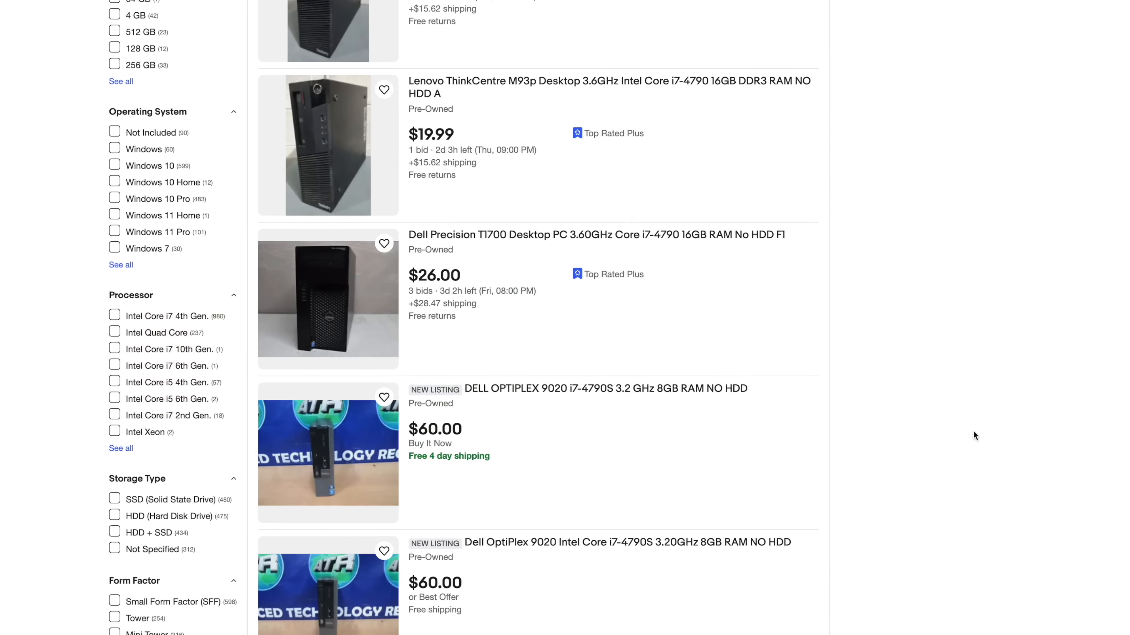
Step: Scroll down the eBay results to see more used i7-4790 desktop listings and prices
scroll(down, 3)
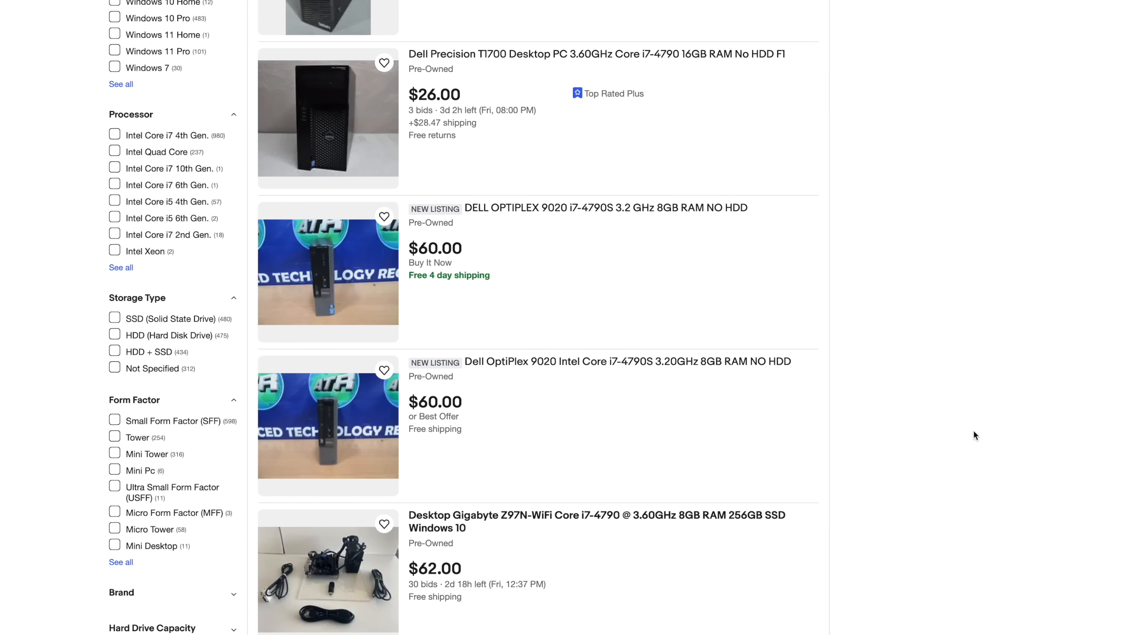
scroll(down, 3)
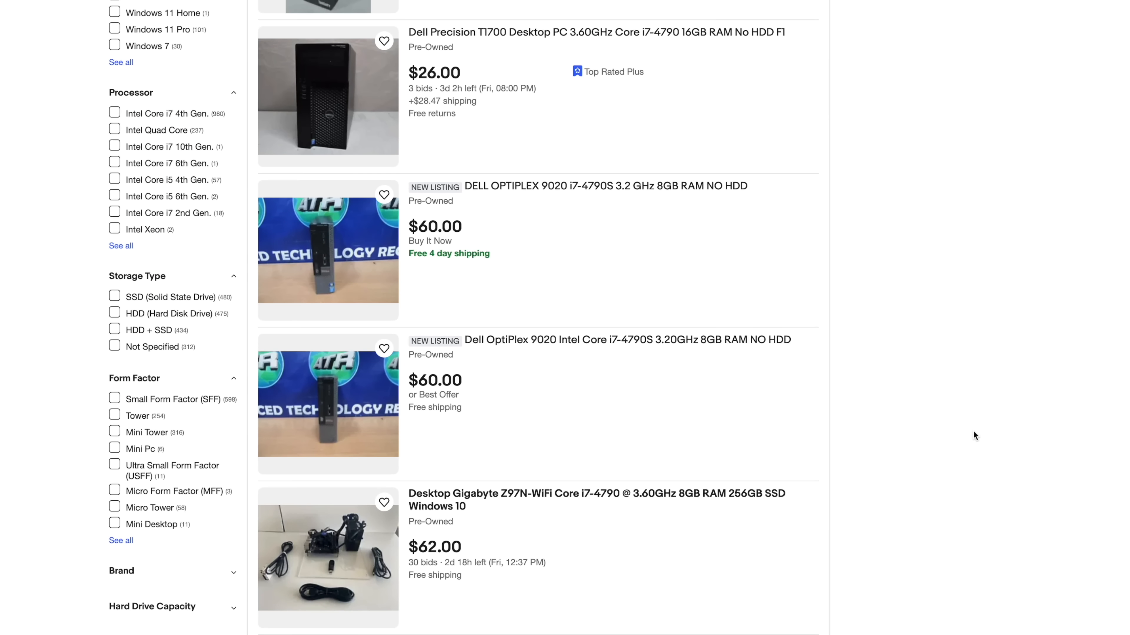
scroll(down, 3)
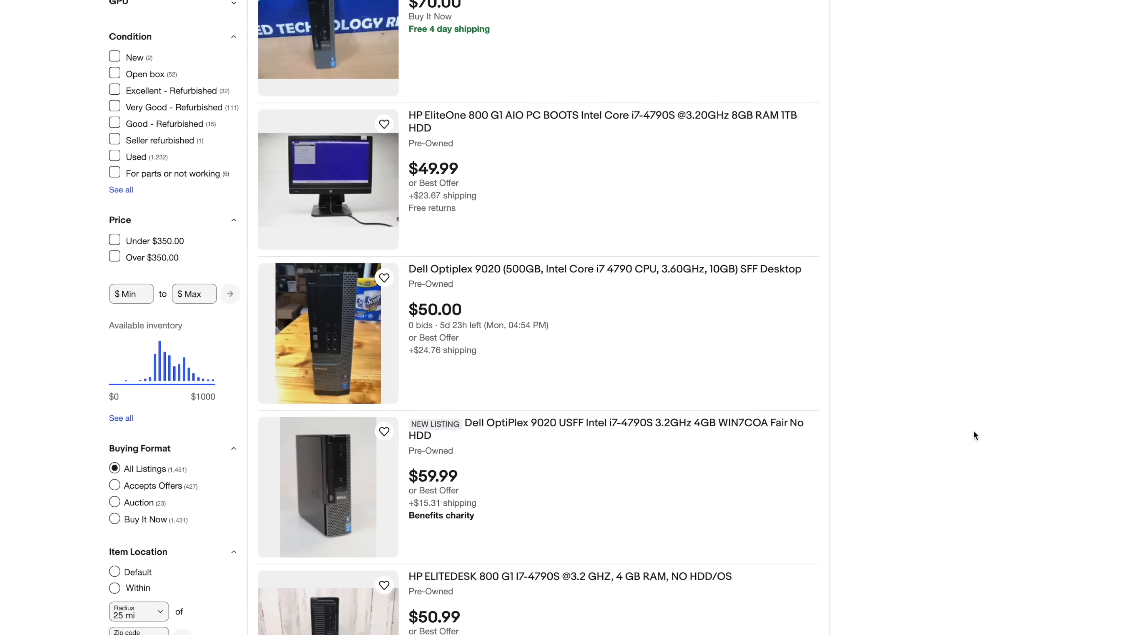
scroll(down, 3)
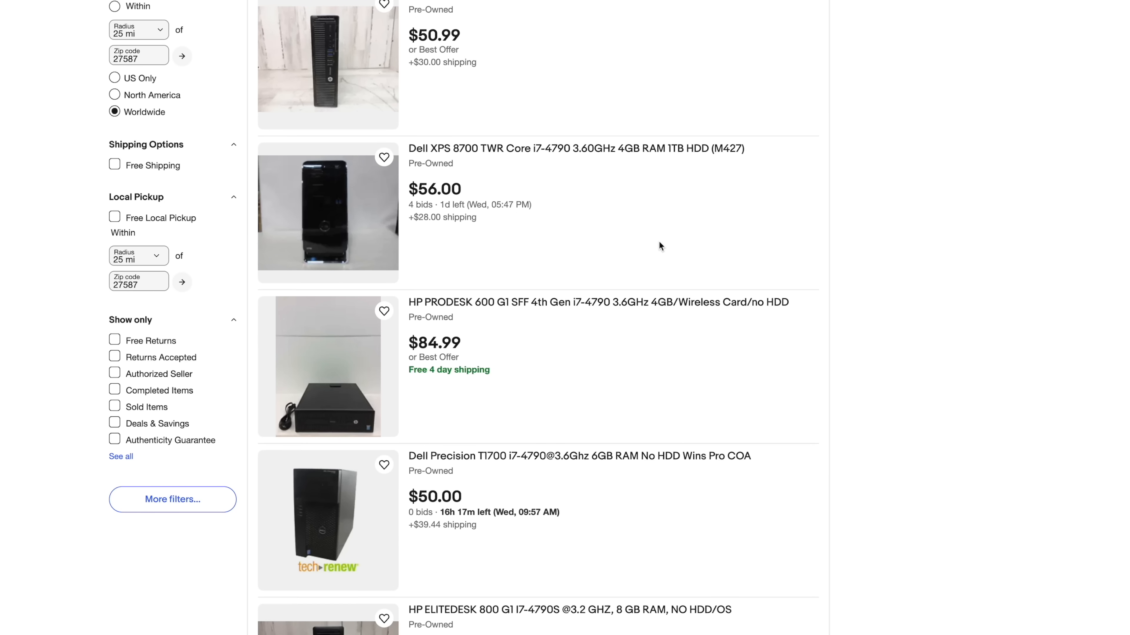
scroll(down, 3)
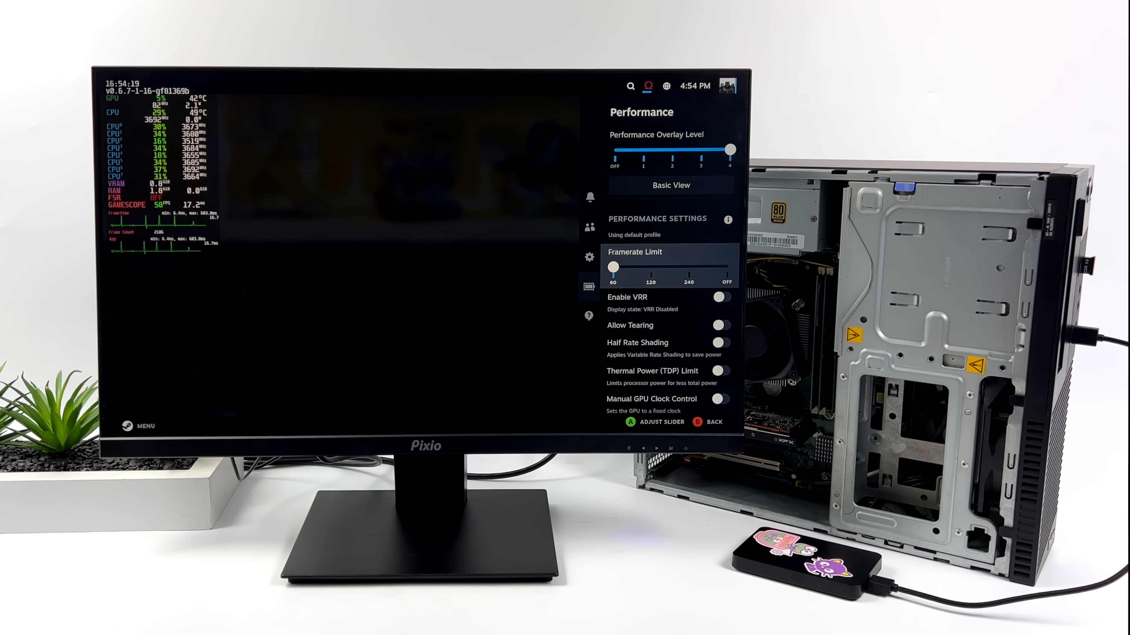
Step: Slide Framerate Limit to OFF and move down to the Scaling Filter setting
drag(613, 267, 726, 266)
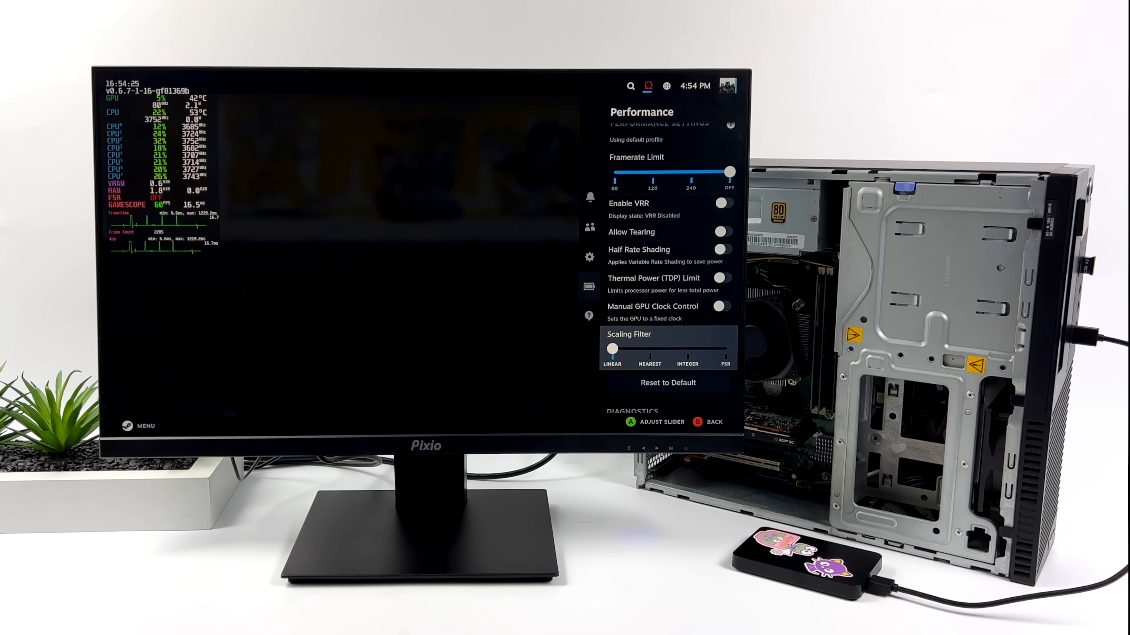
scroll(down, 3)
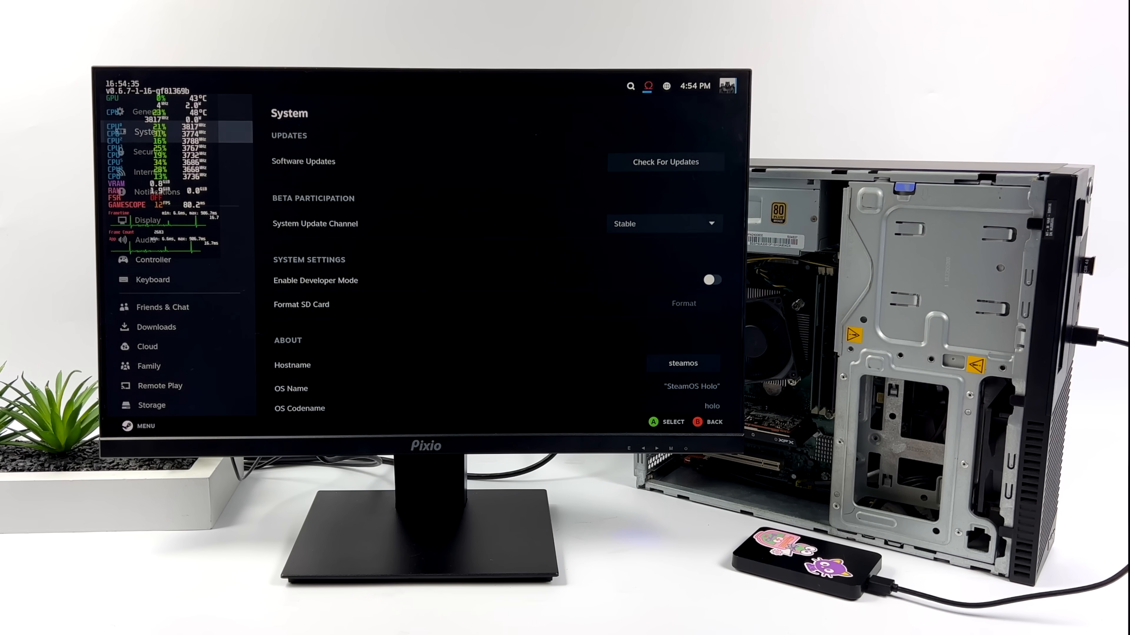
Step: Scroll through the System page's About and Hardware info, then back to the recent games row
scroll(down, 3)
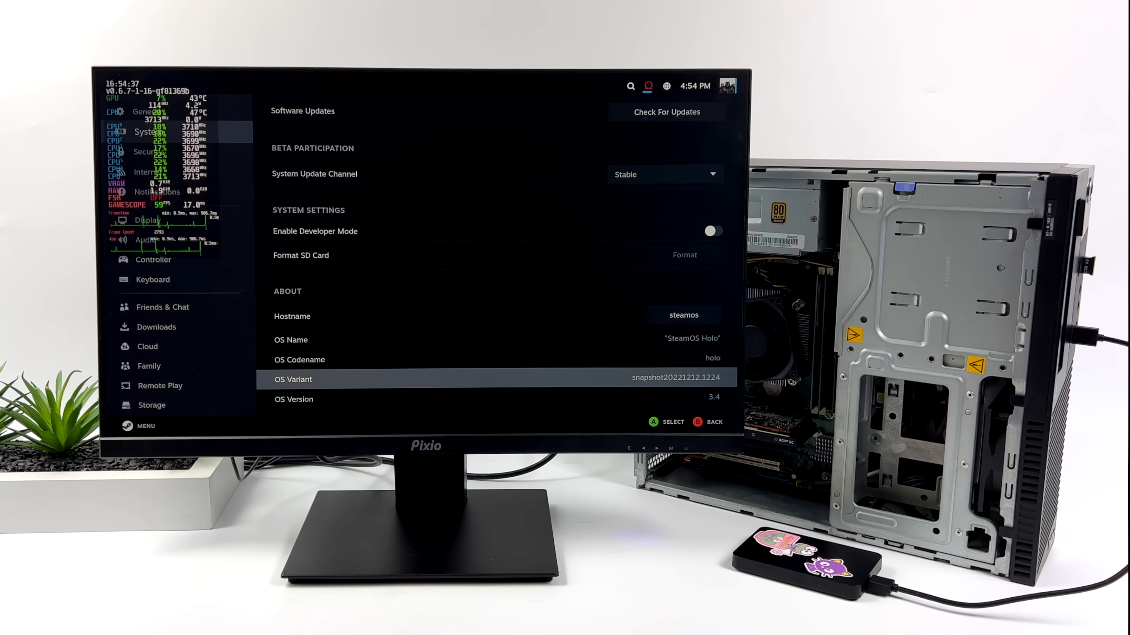
scroll(down, 3)
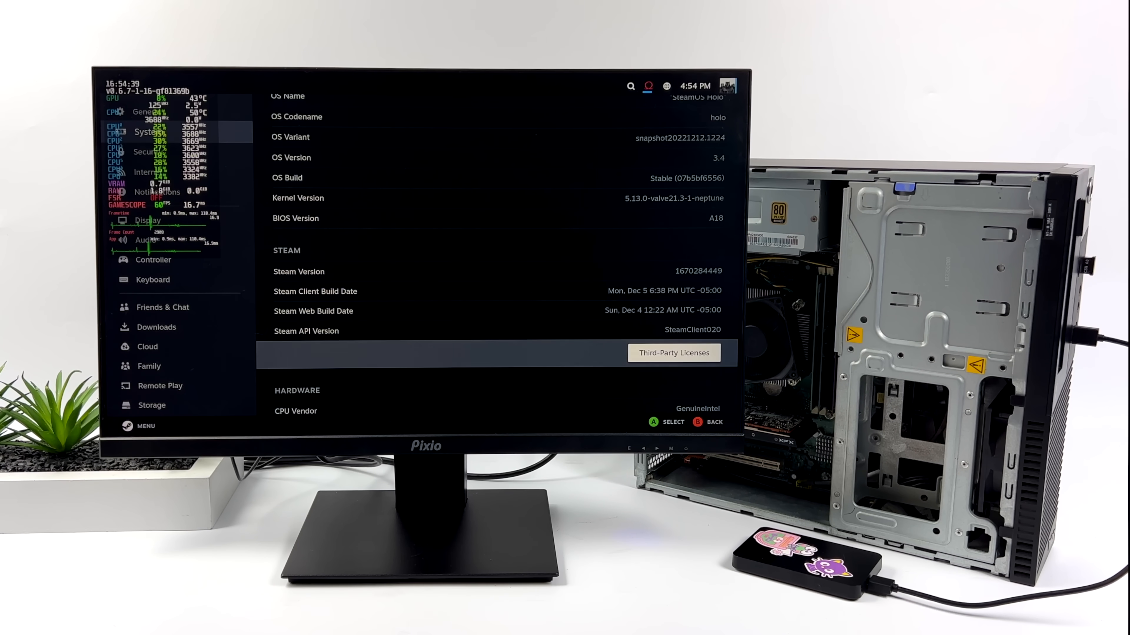
scroll(down, 3)
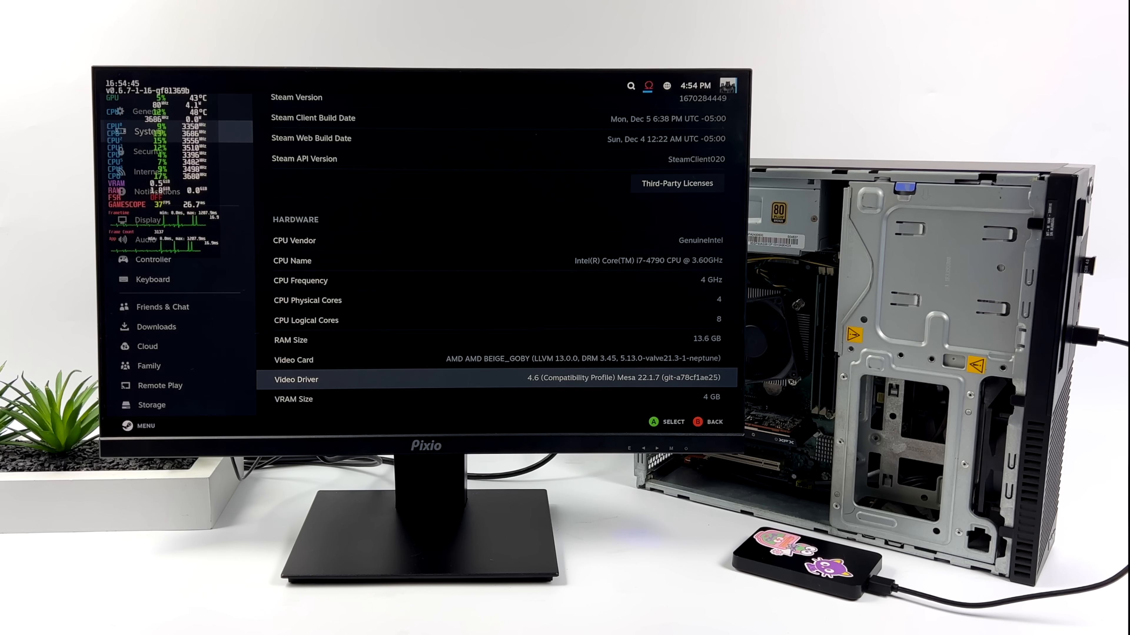
scroll(down, 3)
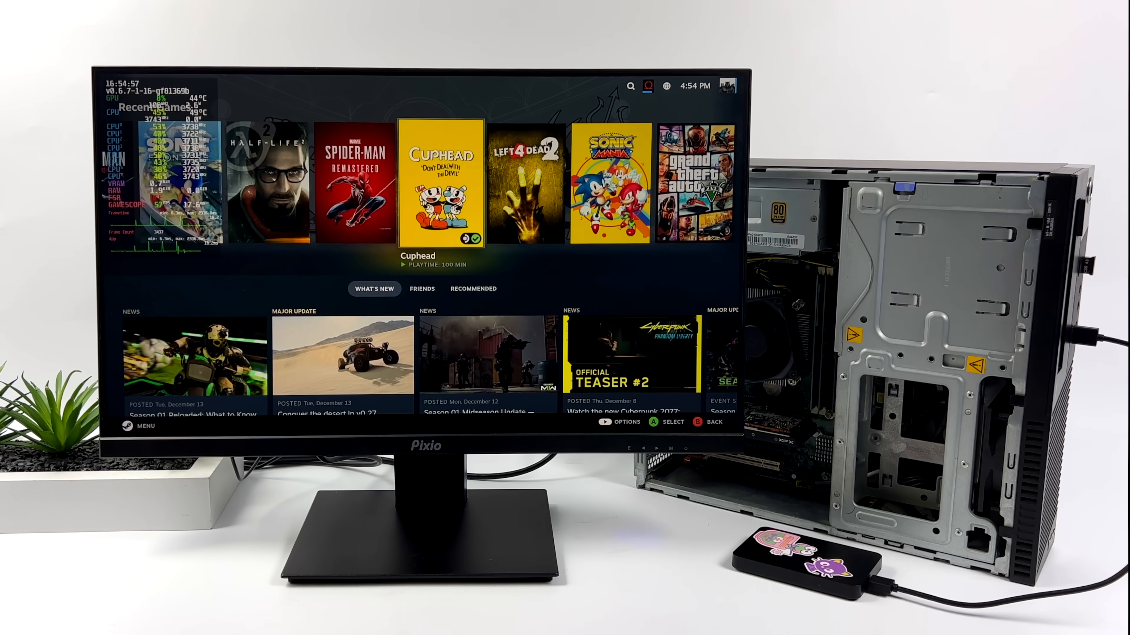
scroll(right, 3)
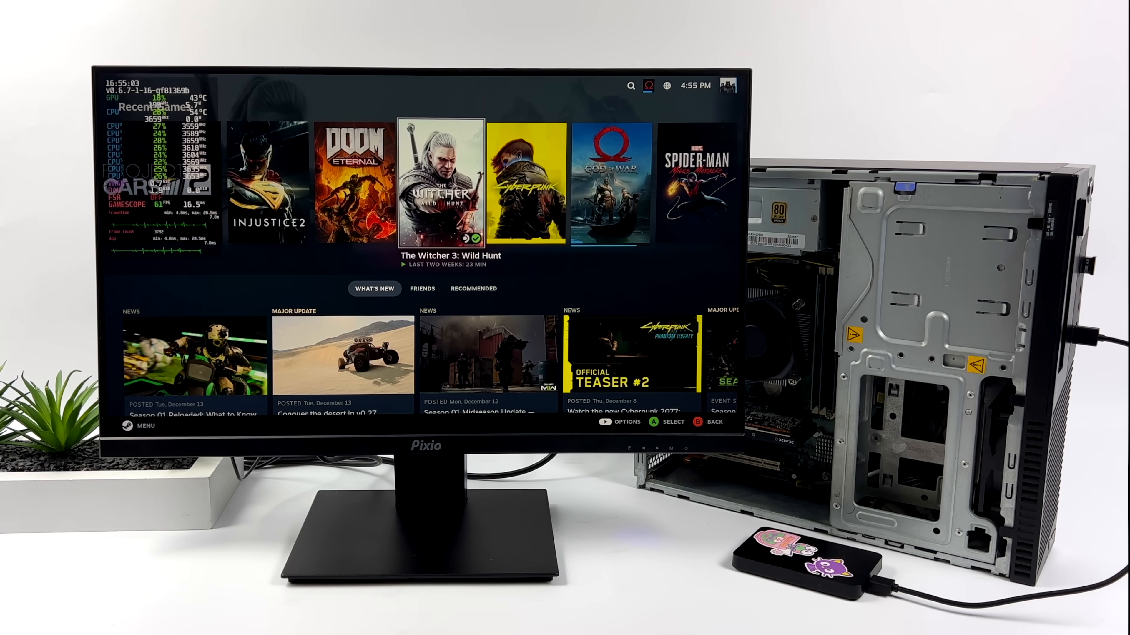
Step: Launch The Witcher 3: Wild Hunt from the Recent Games shelf
click(439, 183)
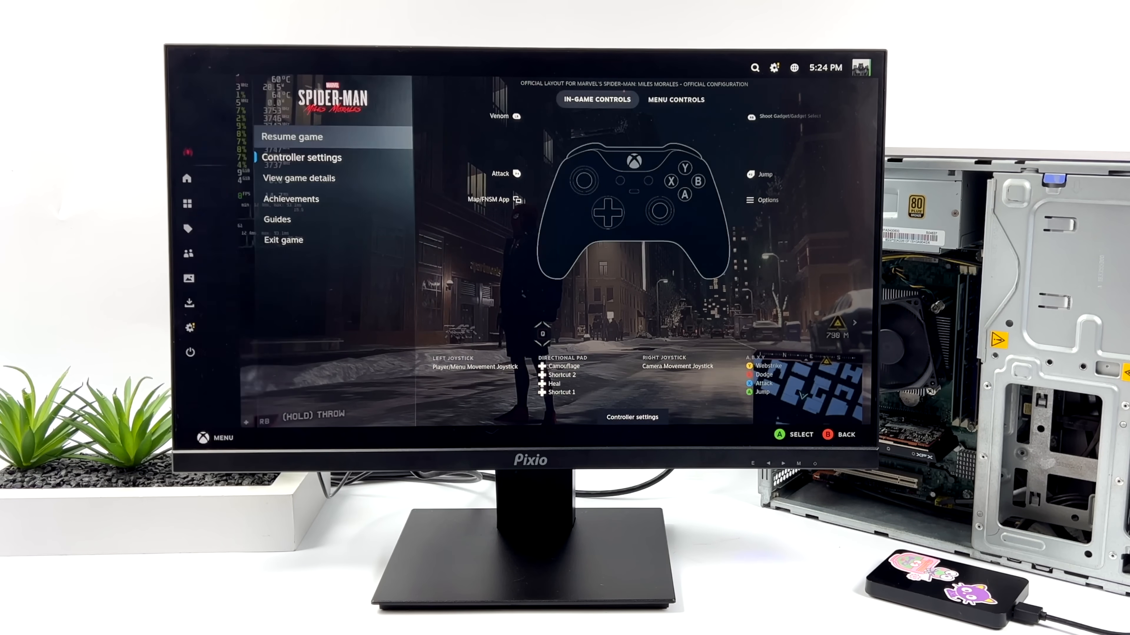
Step: Exit Spider-Man: Miles Morales and confirm quitting despite unsaved data
click(283, 240)
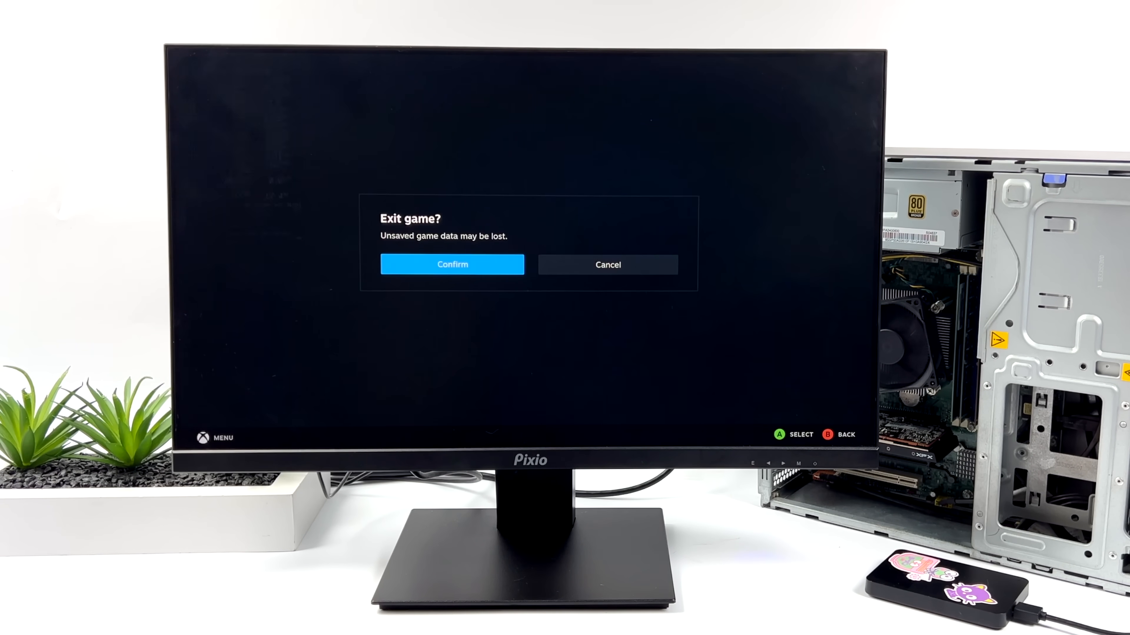
click(452, 265)
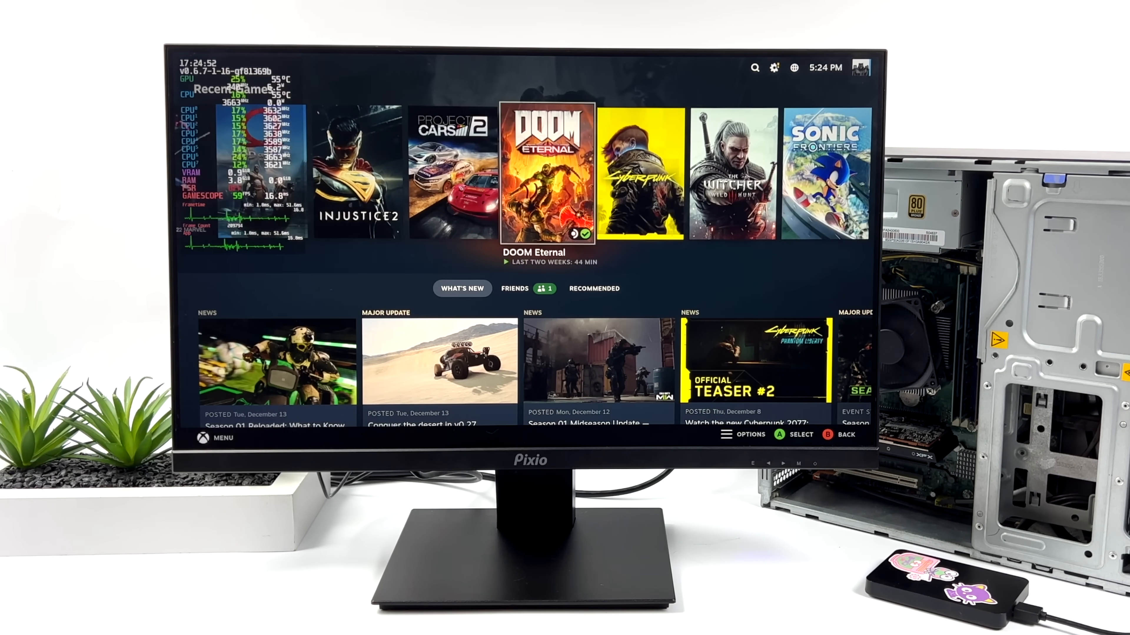
Step: Scroll the Recent Games shelf to its end at Wallpaper Engine beside View more in your Library
scroll(right, 3)
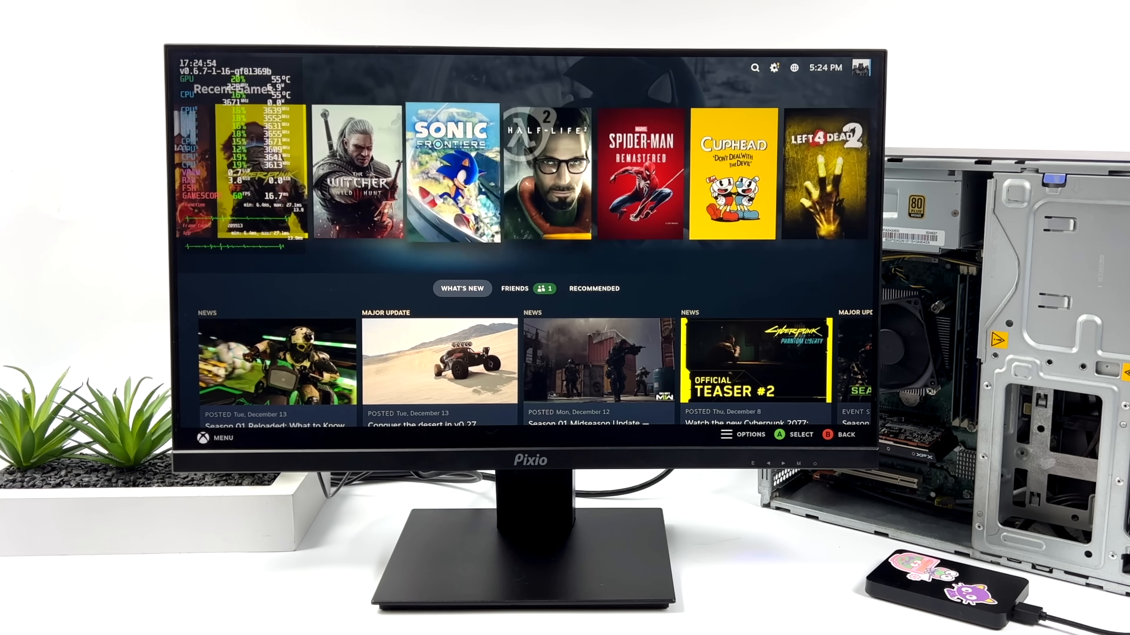
scroll(right, 3)
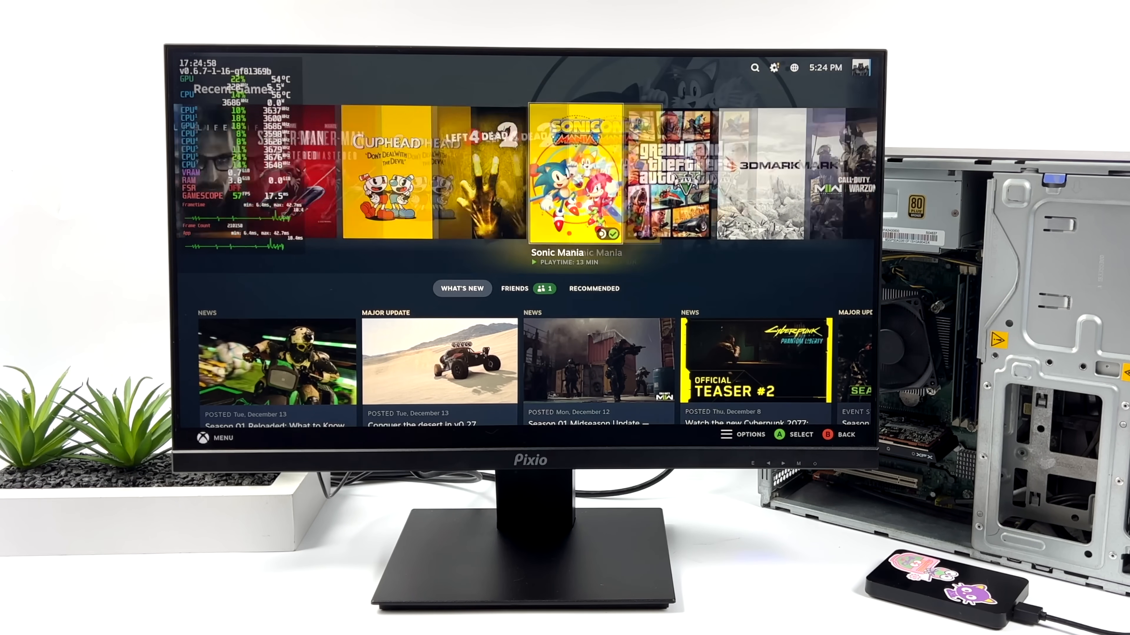
scroll(left, 3)
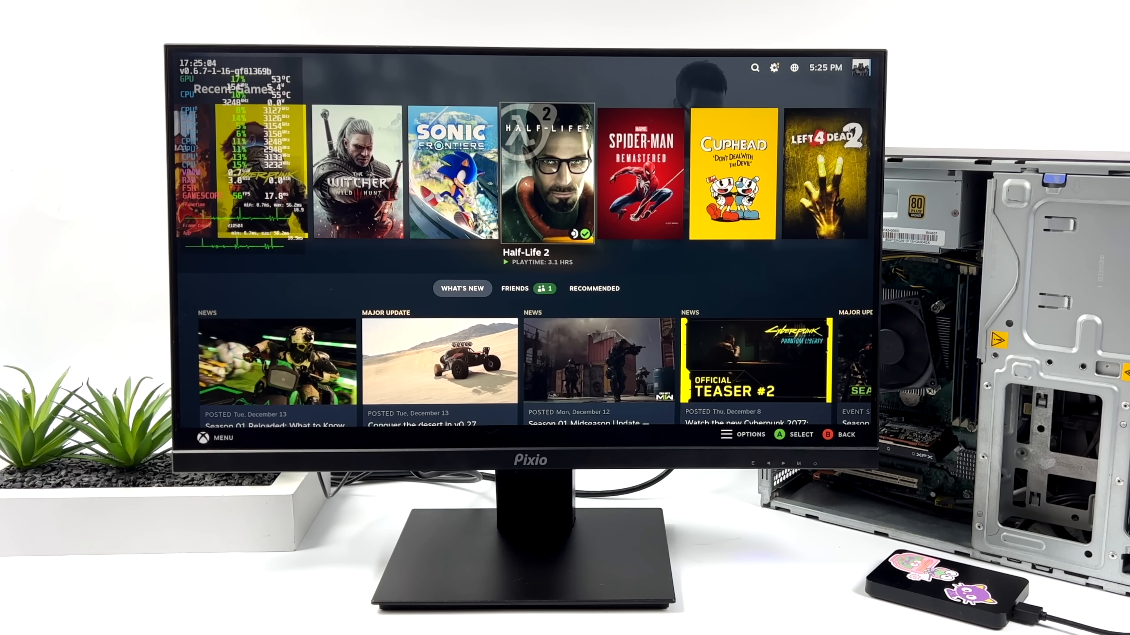
scroll(right, 3)
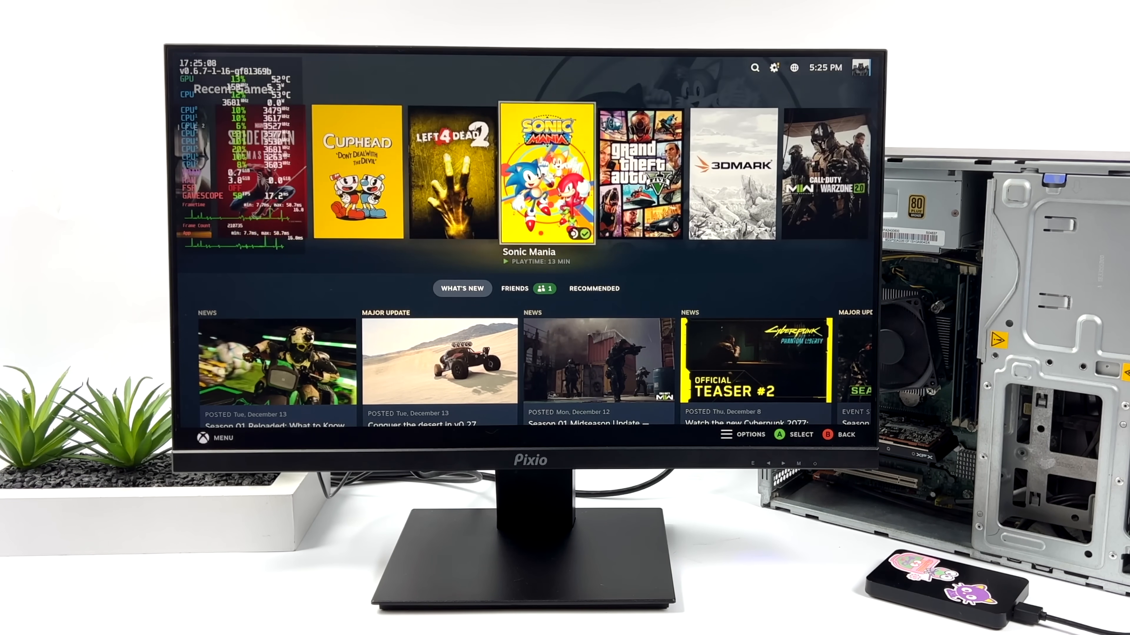
scroll(right, 3)
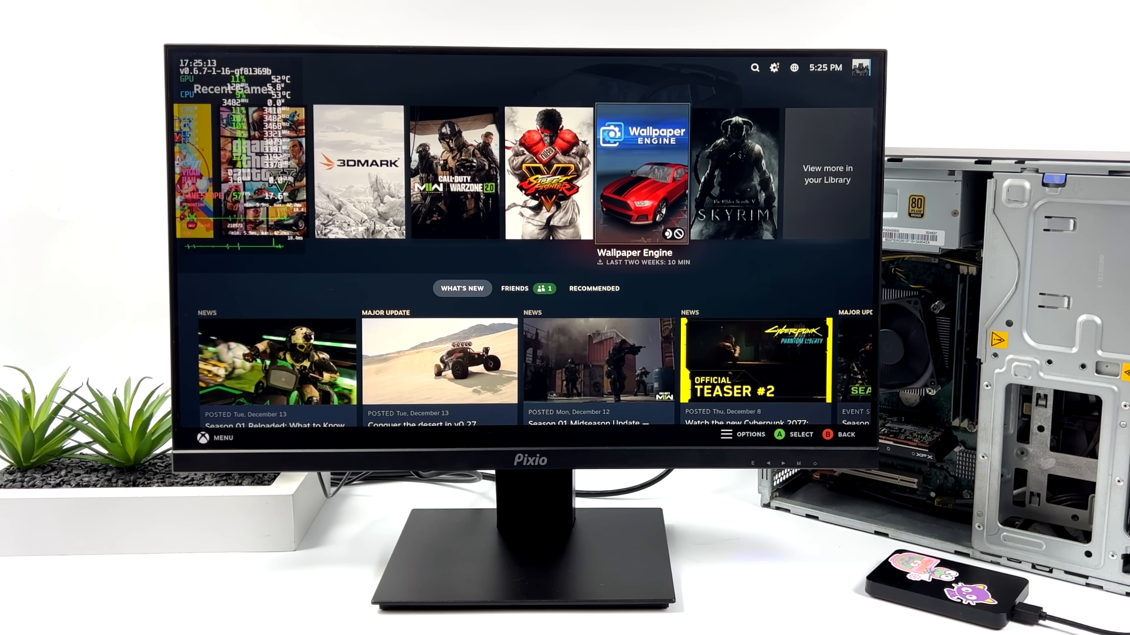
Step: Open the full library and switch through Installed, All 206 Games and Great on Deck (43 titles)
click(215, 437)
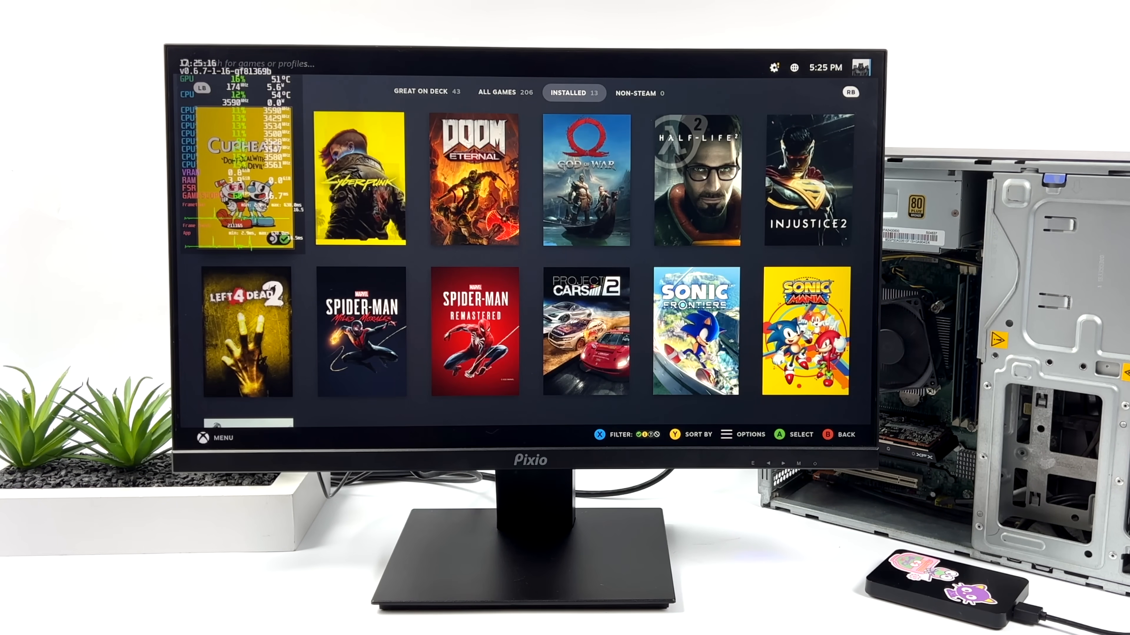
click(505, 92)
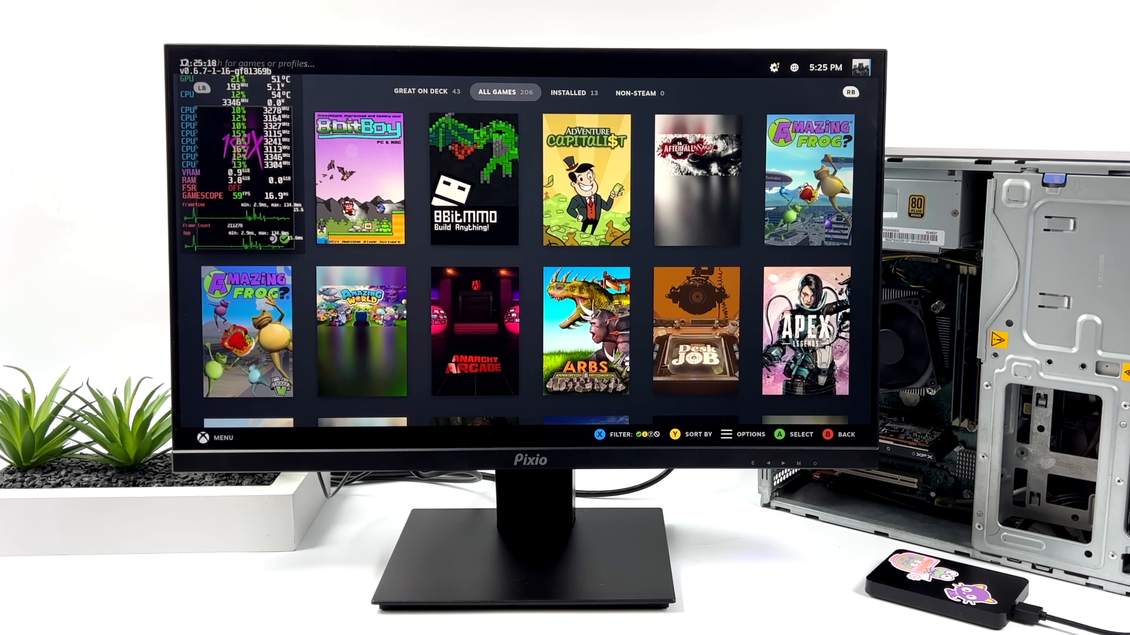
click(427, 92)
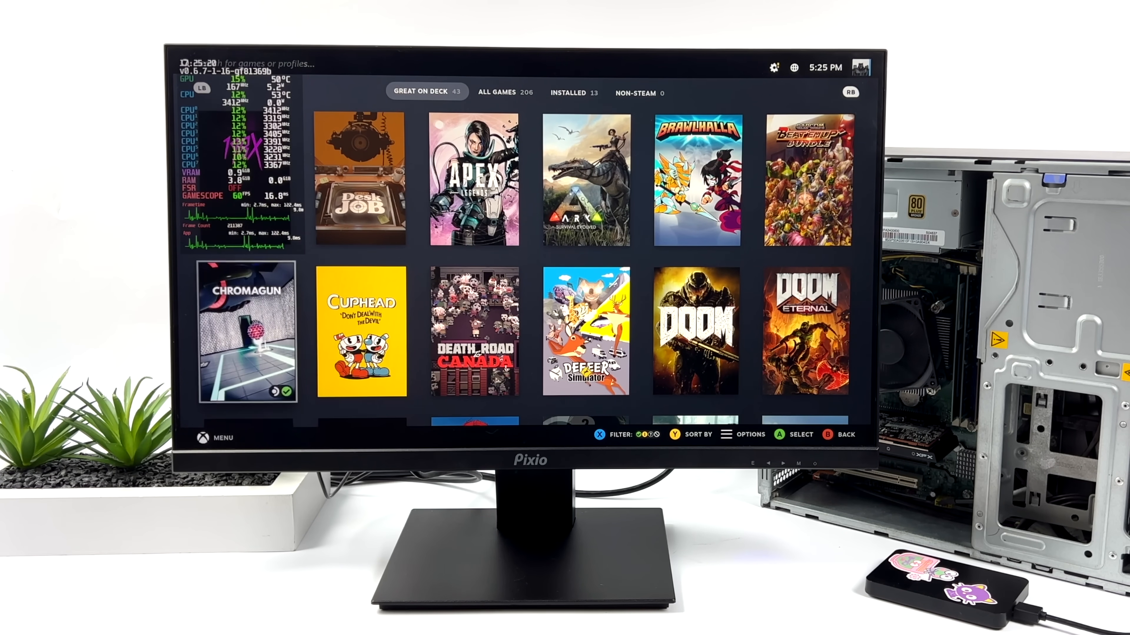